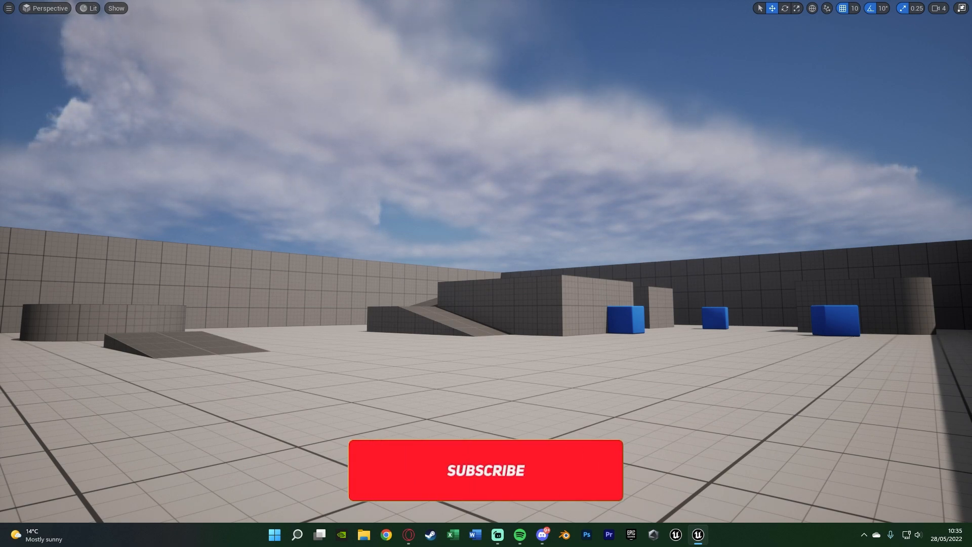
Step: Leave immersive viewport mode so the Outliner and Details panels reappear around ThirdPersonMap
left_click(485, 470)
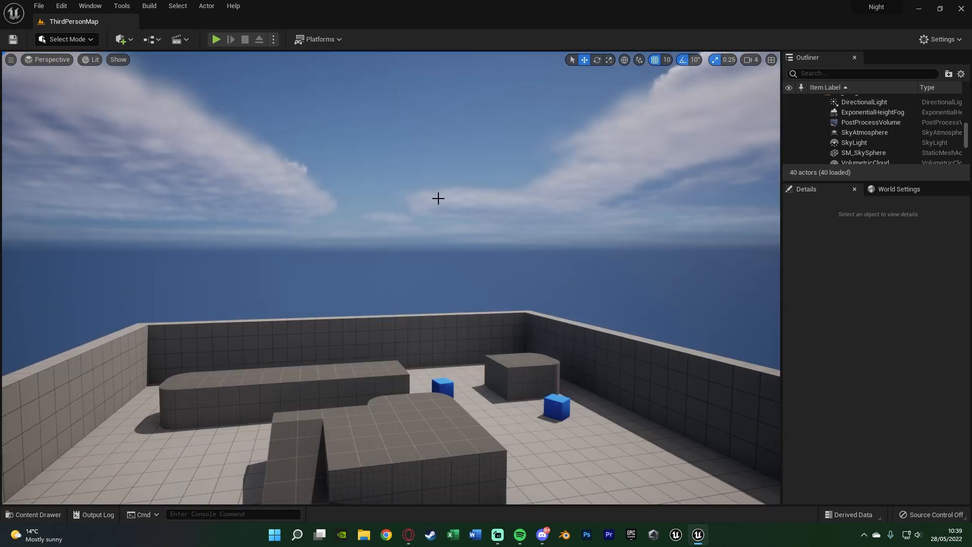
Step: Select the directional light and drag it with Ctrl+L until the sun sits low for dusk
left_click(862, 152)
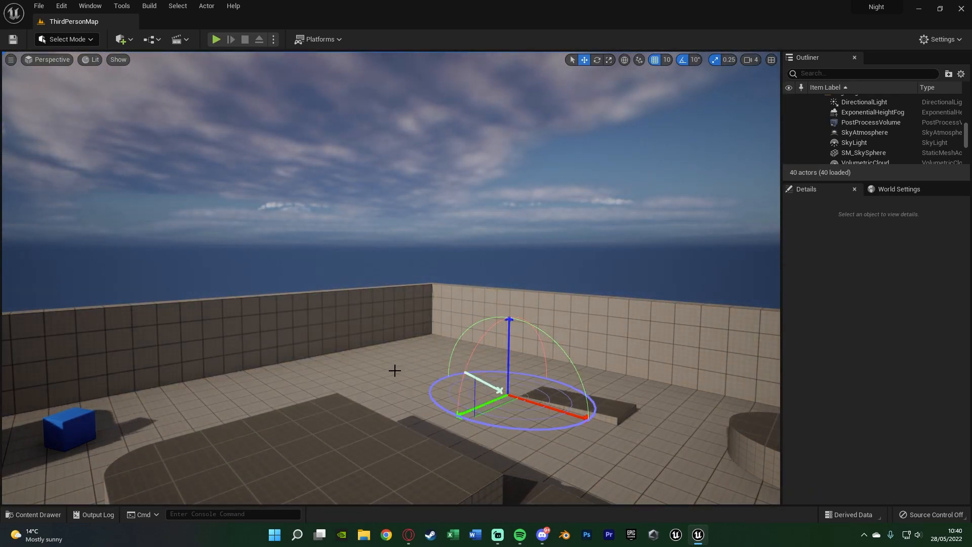
left_click_drag(499, 390, 527, 400)
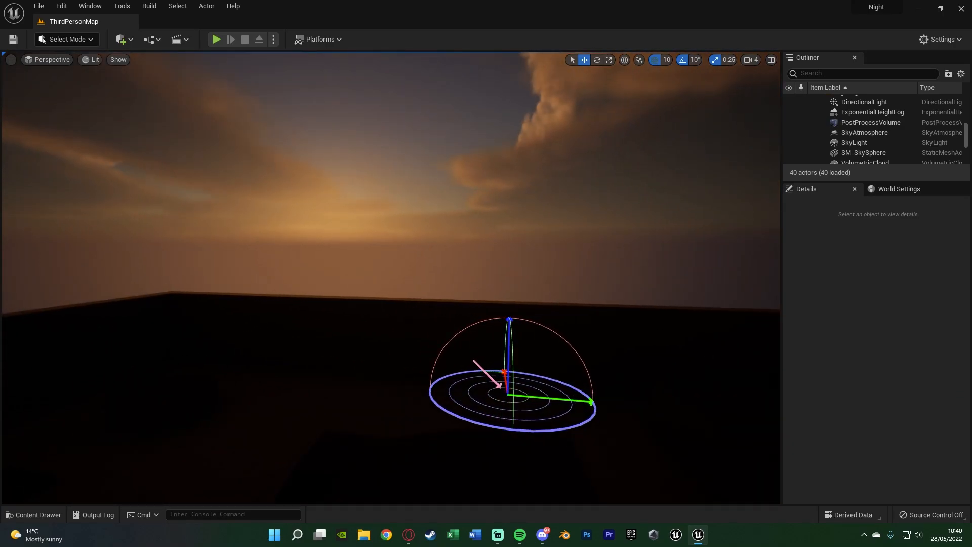
left_click_drag(477, 365, 503, 385)
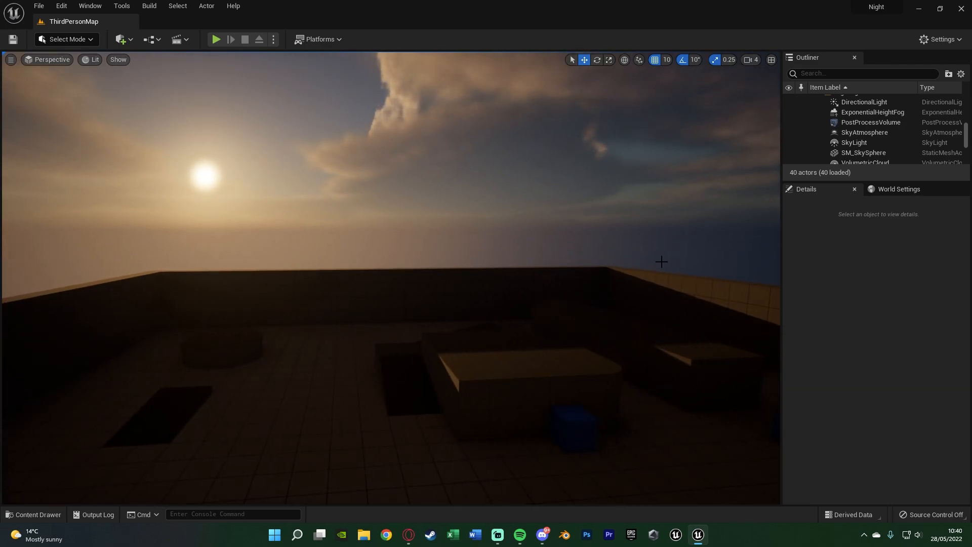
Step: Give DirectionalLight a blue Light Color in the Color Picker and 1.0 lux intensity
left_click(864, 102)
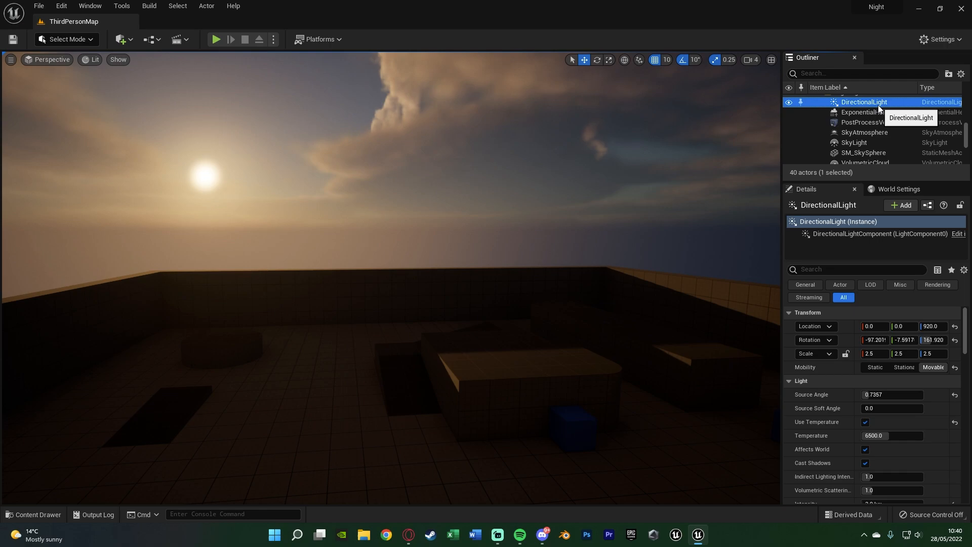
mouse_move(823, 184)
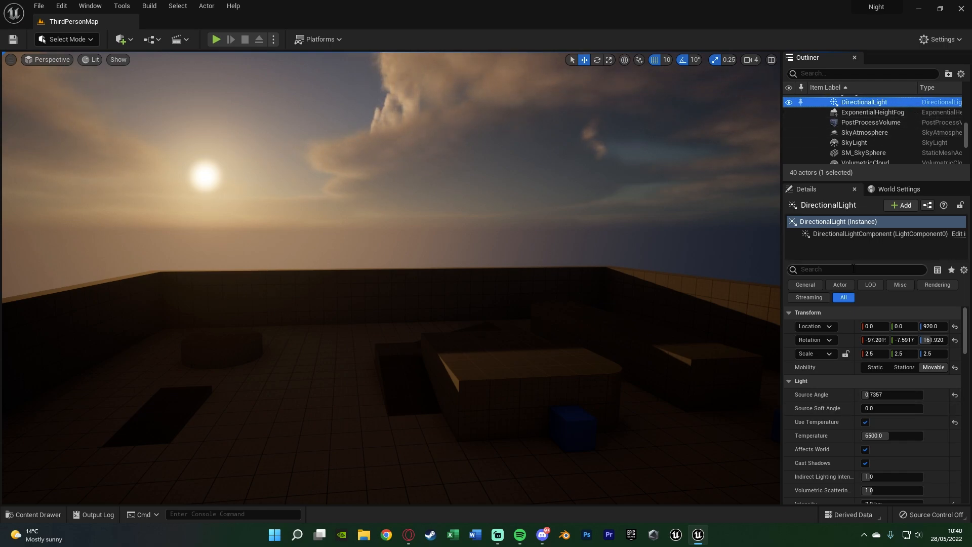
scroll("down", 3)
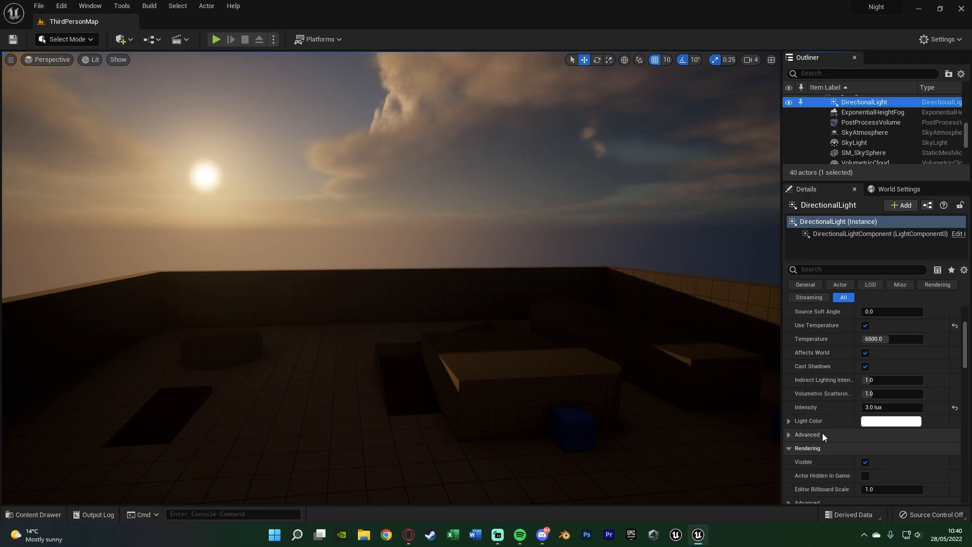
left_click(891, 421)
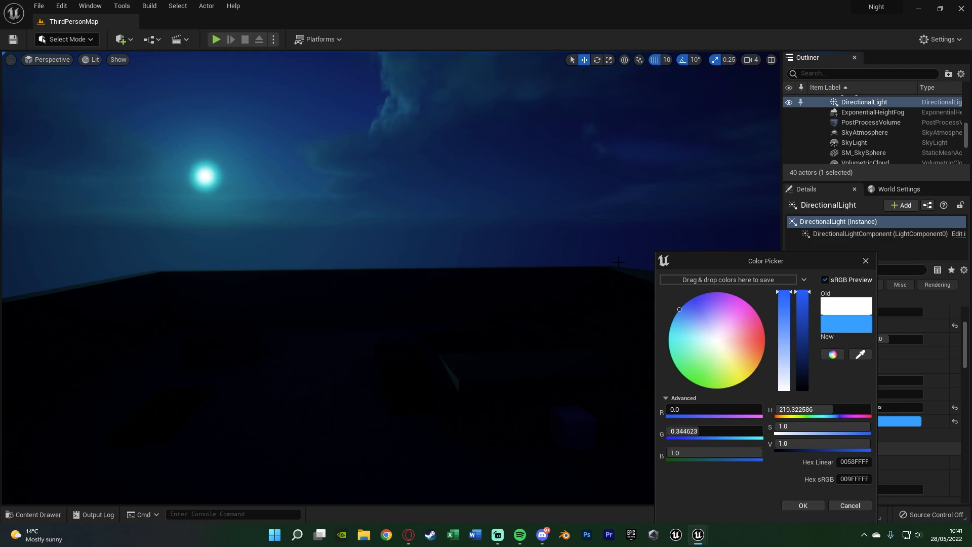
mouse_move(680, 353)
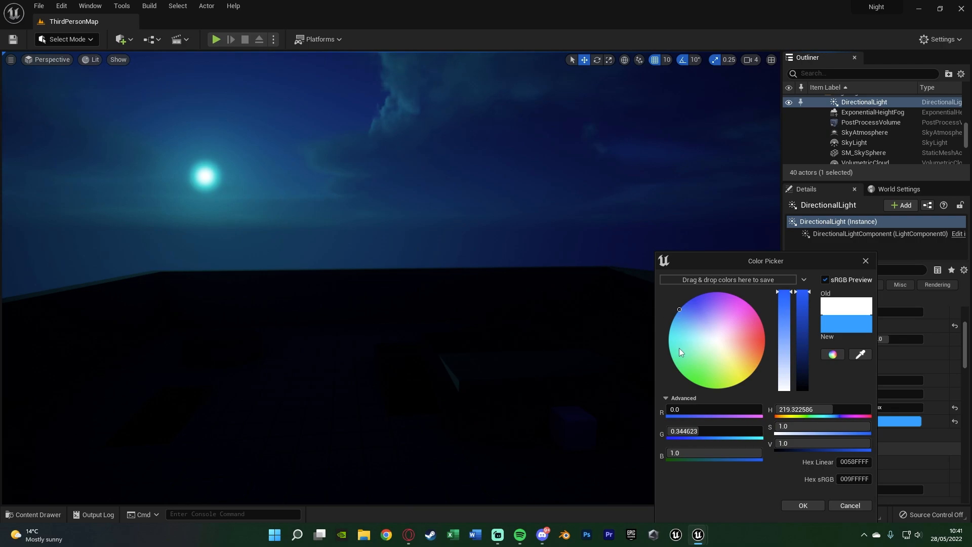
mouse_move(681, 311)
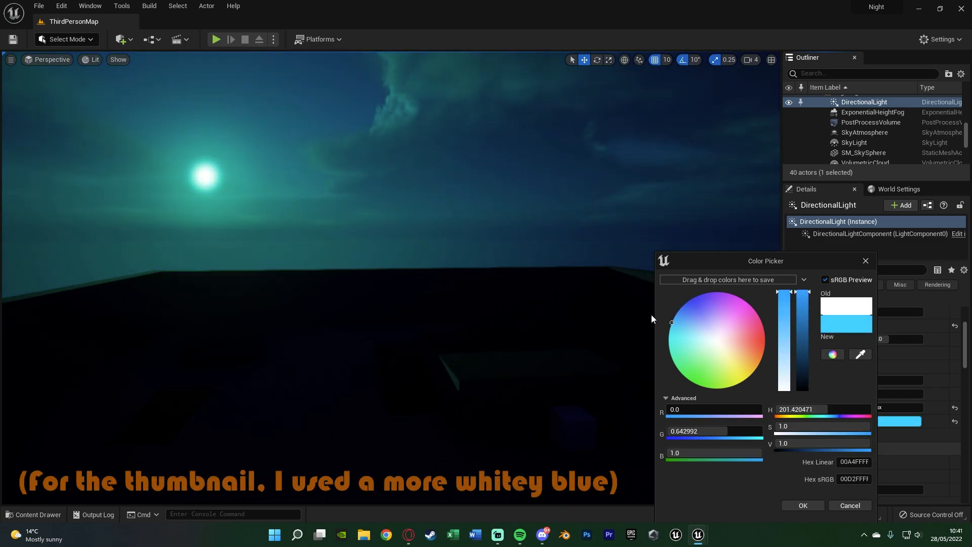
left_click_drag(672, 322, 679, 309)
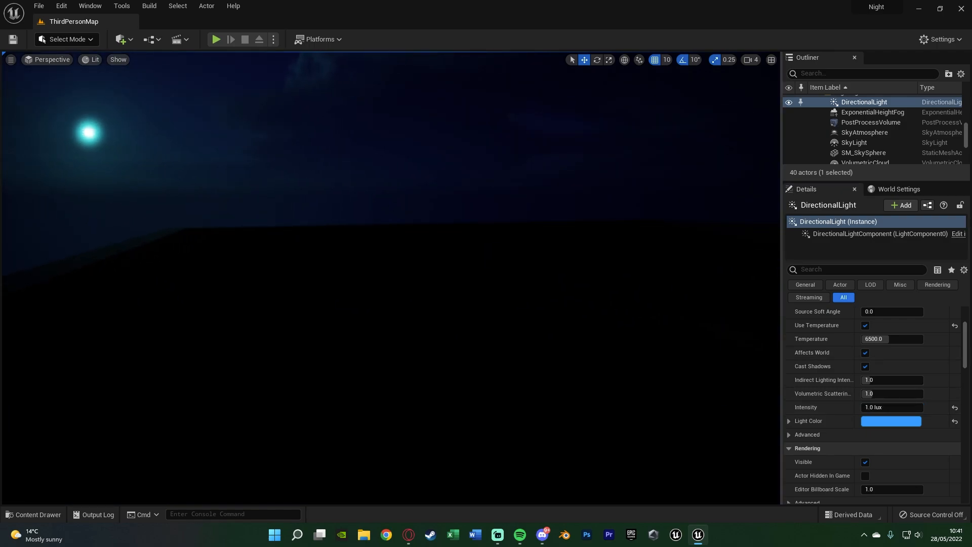
mouse_move(868, 143)
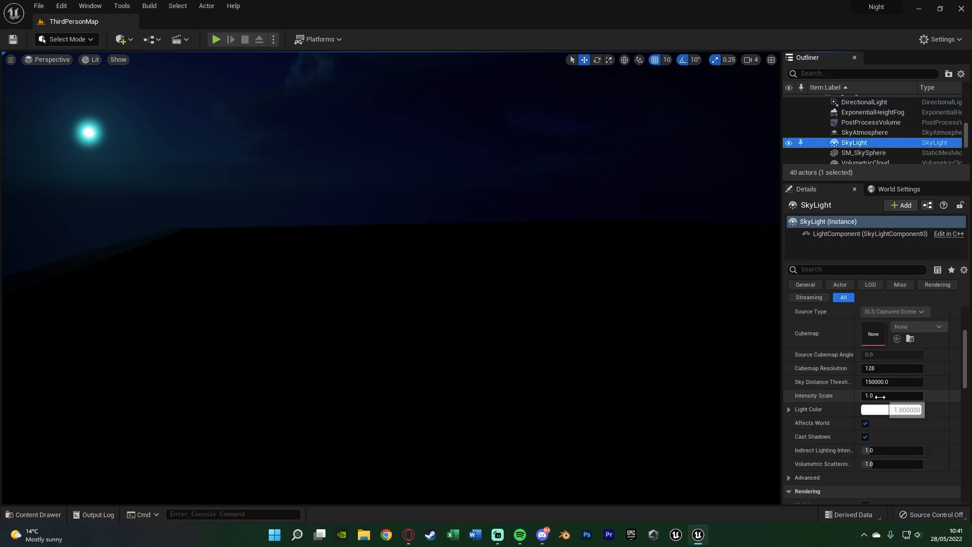
Step: Set SkyLight Intensity Scale to 3.0 and confirm a blue Light Color after trying purple and pink
left_click(893, 395)
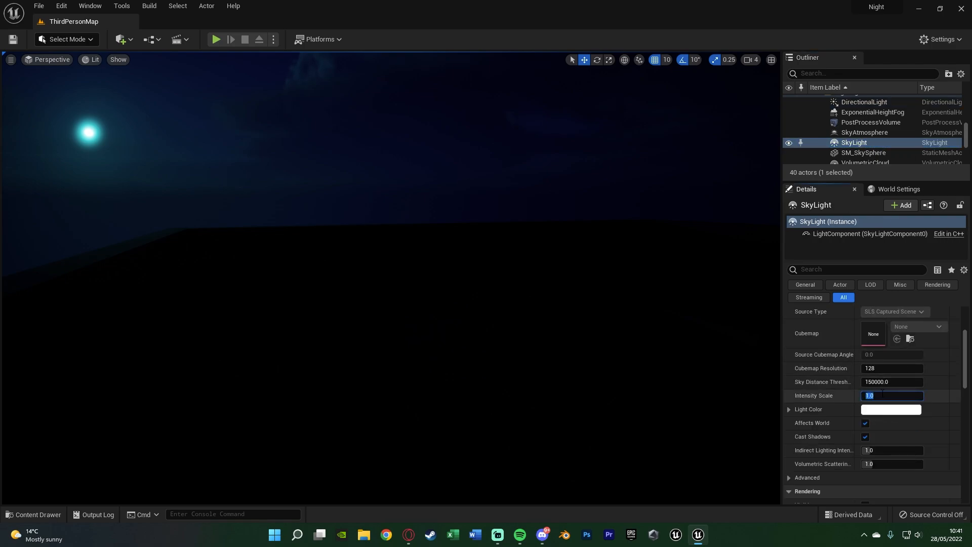
type("3.0")
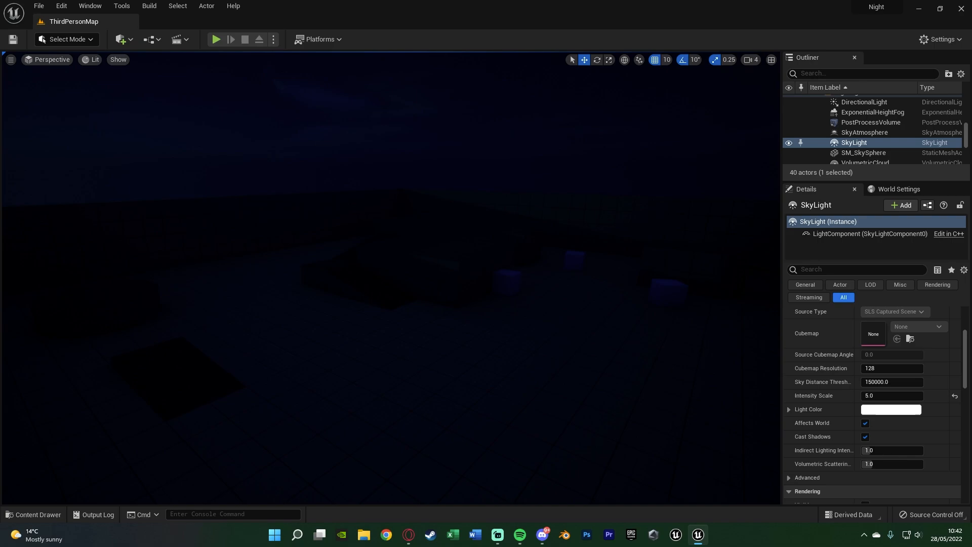
left_click(890, 409)
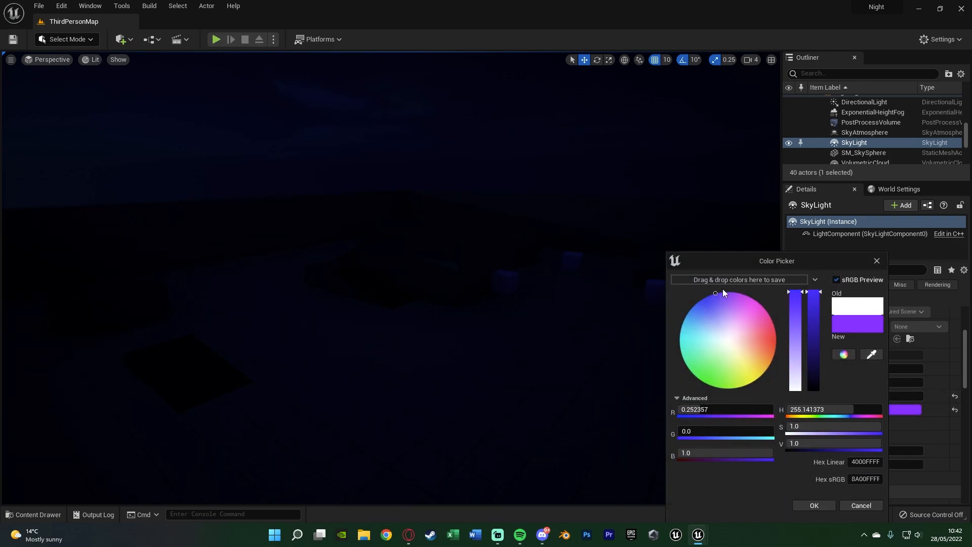
left_click(749, 329)
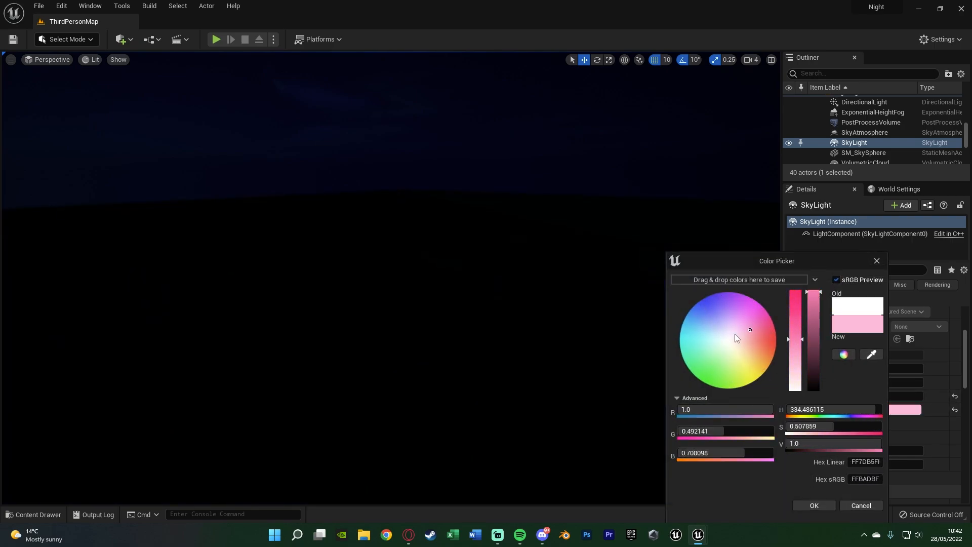
left_click(698, 316)
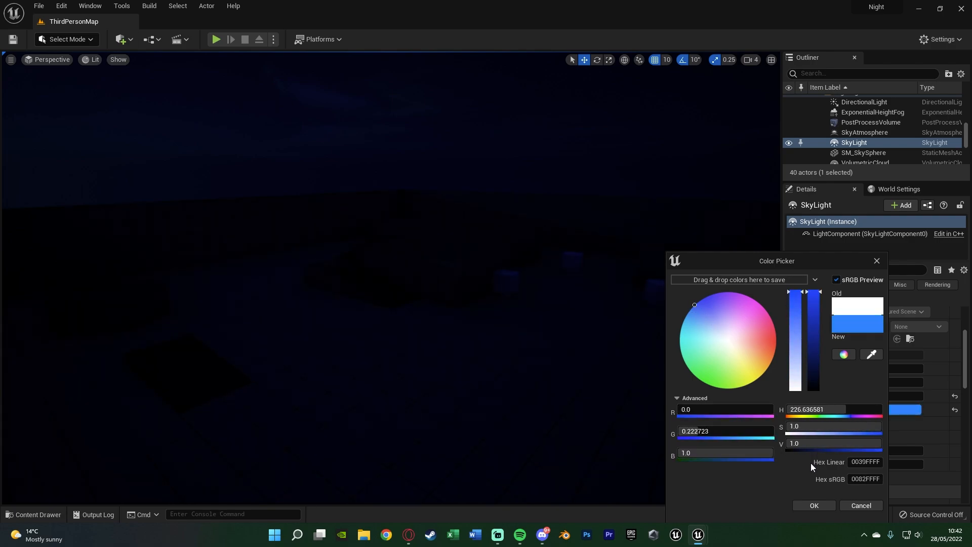
left_click(814, 506)
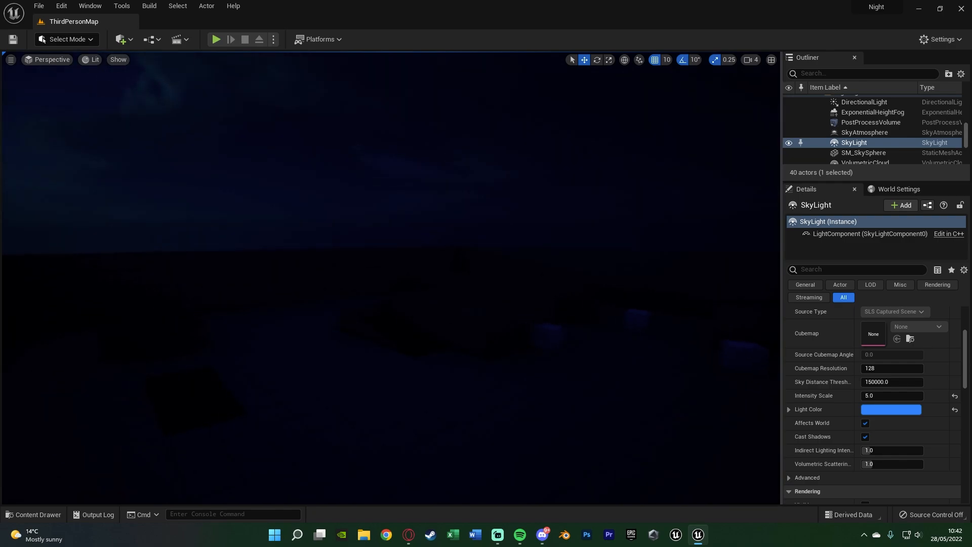
left_click(864, 152)
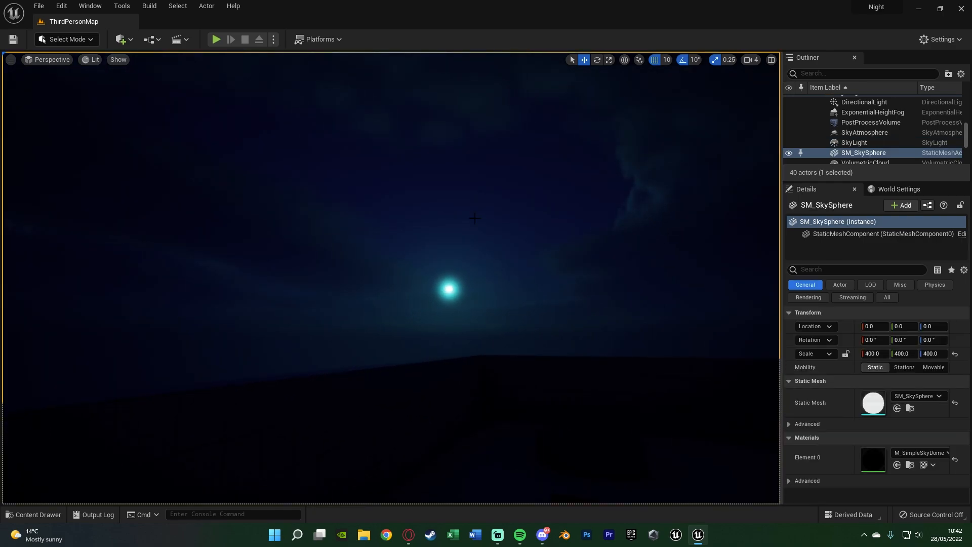
Step: Start Play In Editor and run the character through the dark blue night map
left_click(939, 396)
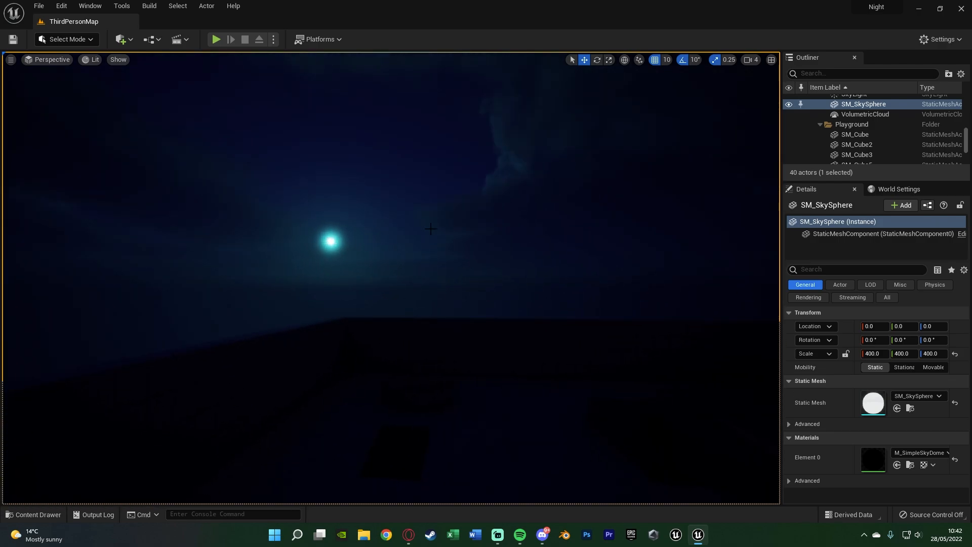
mouse_move(412, 229)
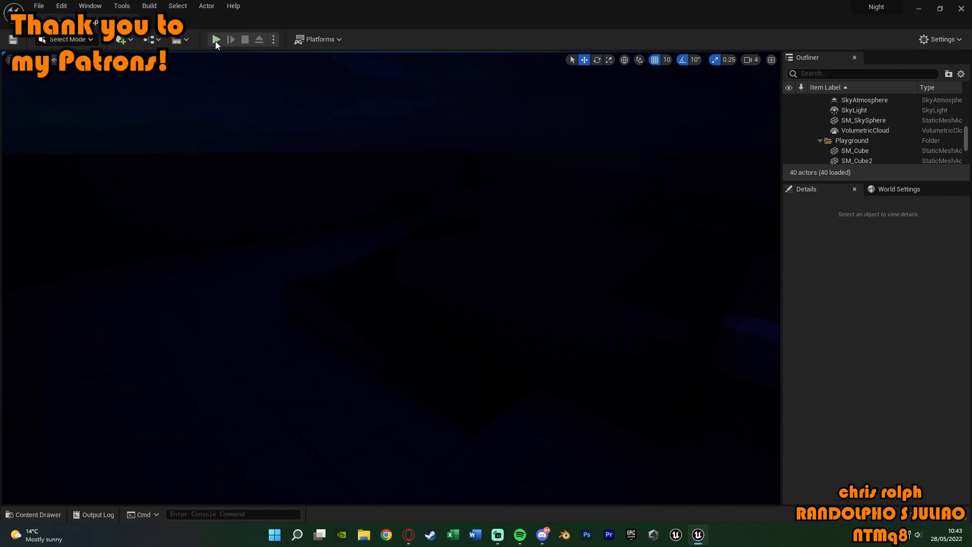
left_click(215, 39)
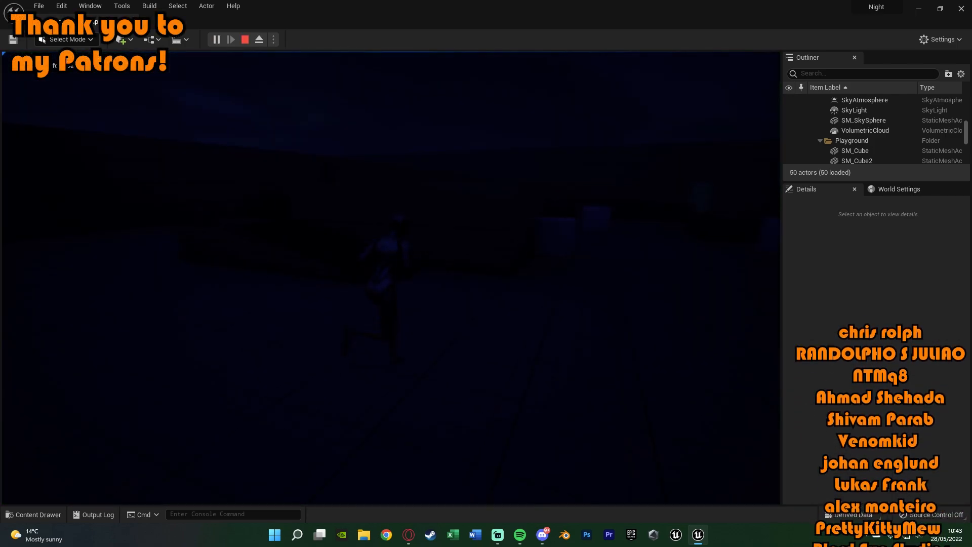